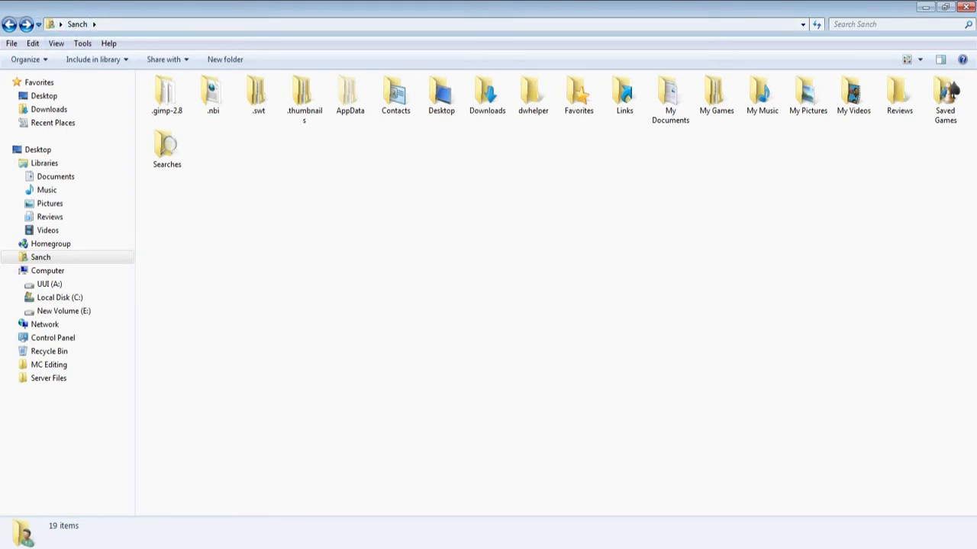
Enable 'Show hidden files, folders, and drives' in Folder Options and apply it
left_click(212, 92)
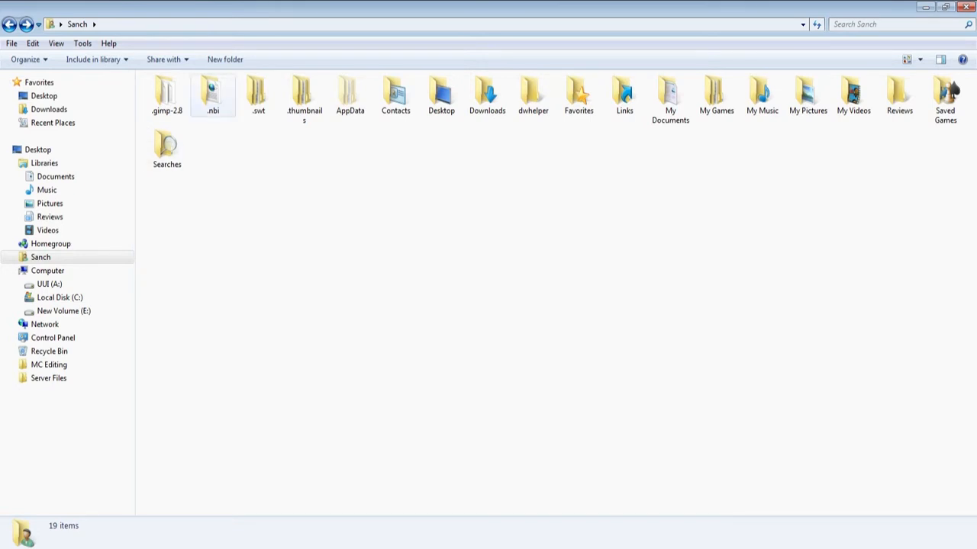
left_click(84, 43)
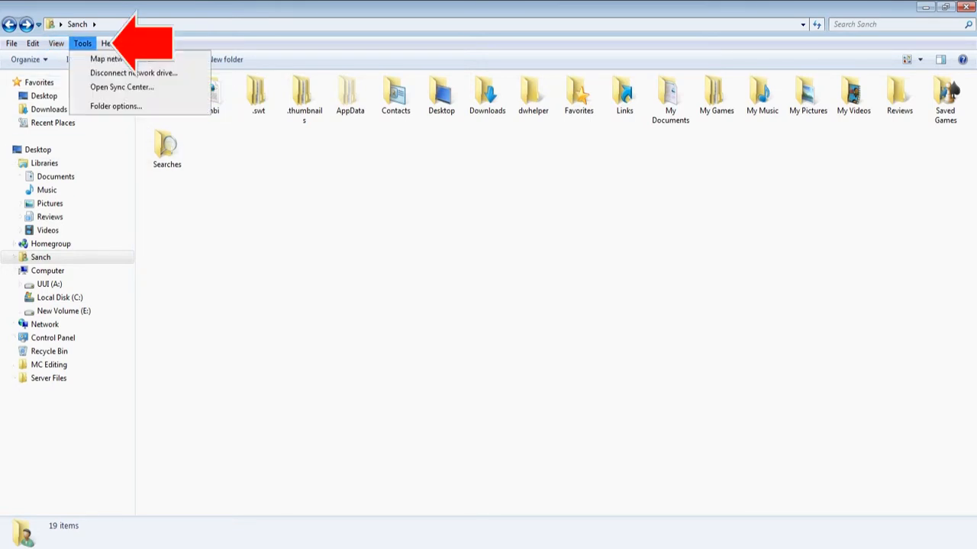
left_click(128, 107)
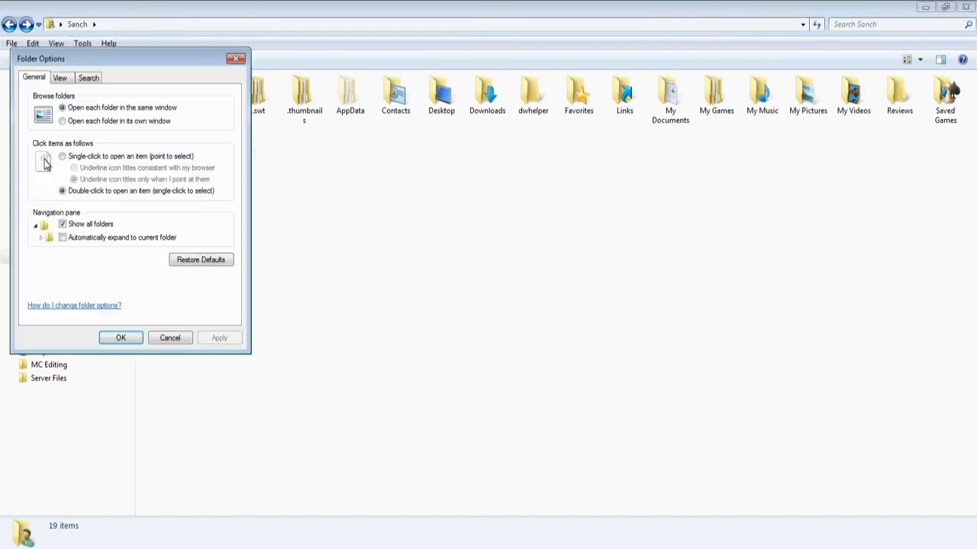
left_click(61, 84)
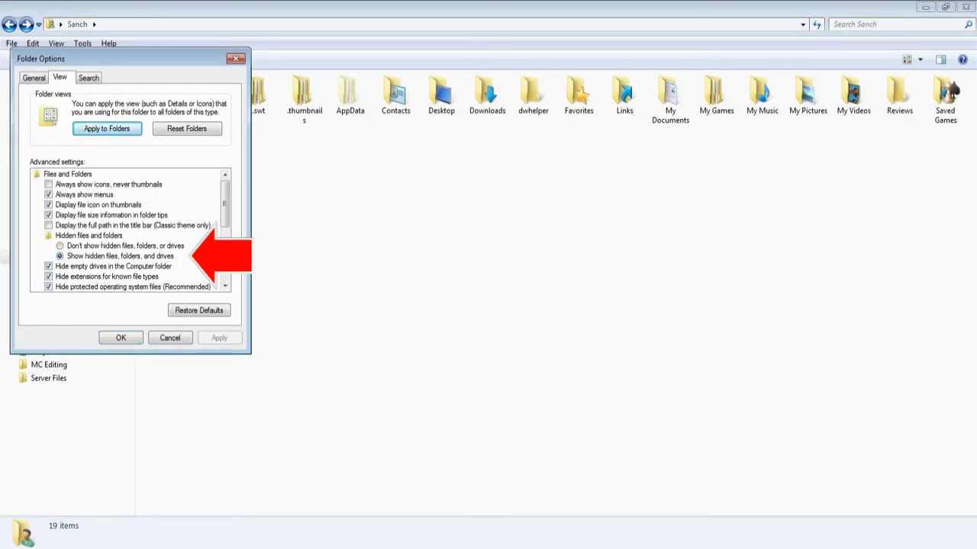
left_click(121, 337)
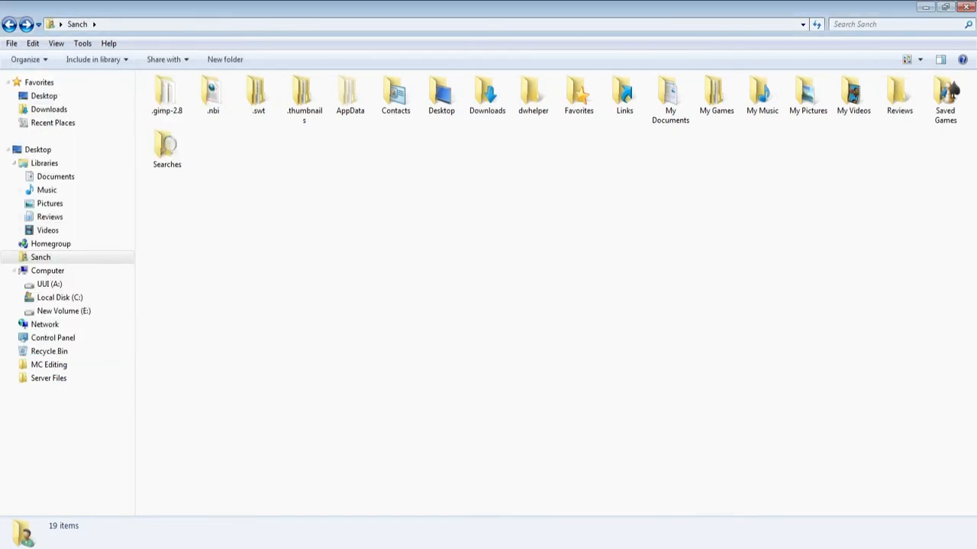
Navigate from AppData through Roaming, .technic and modpacks into the tekkitmain folder
left_click(350, 92)
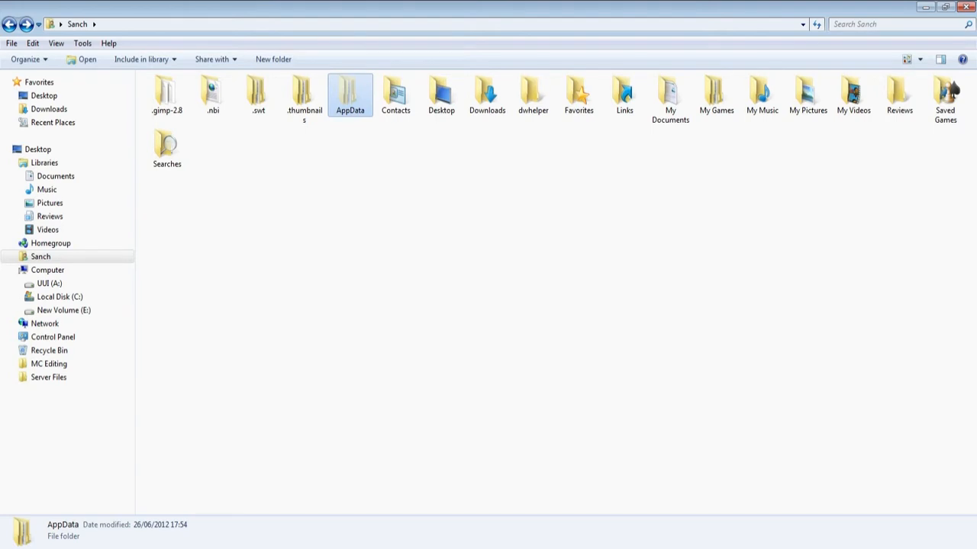
double_click(351, 90)
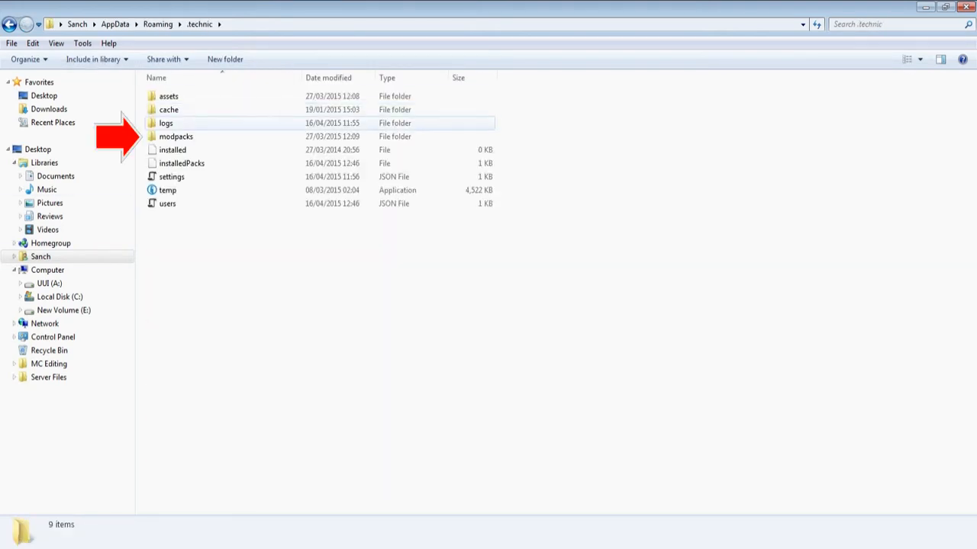
double_click(174, 136)
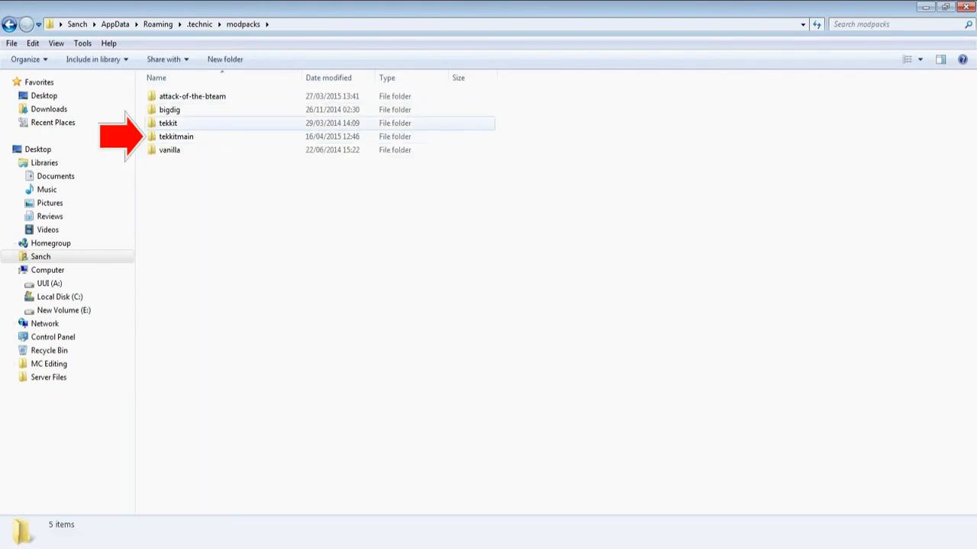
double_click(174, 136)
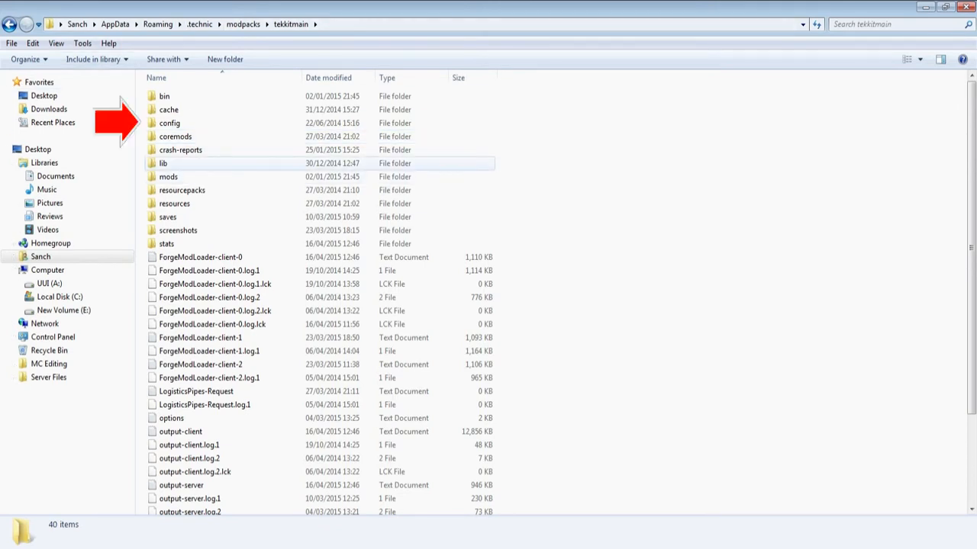
Enter the config folder's Galacticraft subfolder and select the core config file
left_click(169, 122)
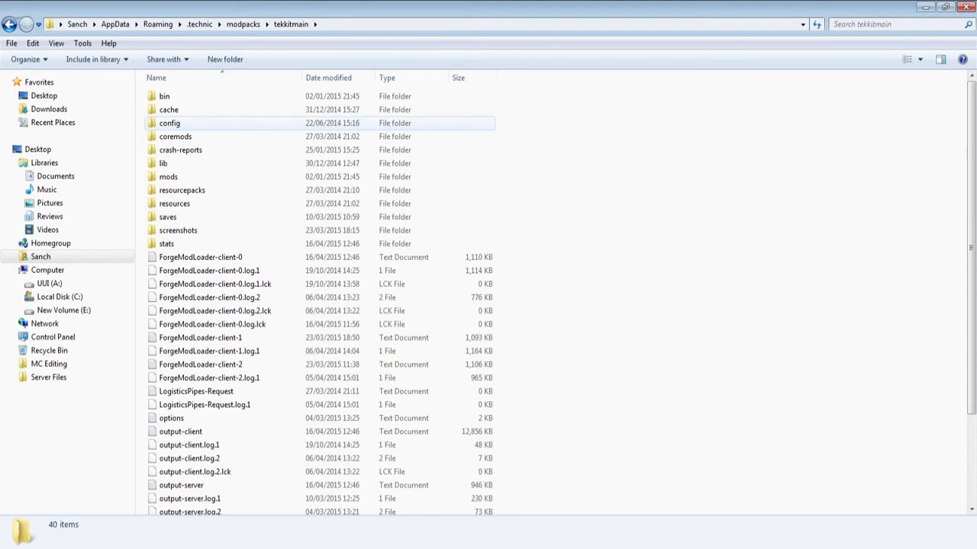
double_click(168, 123)
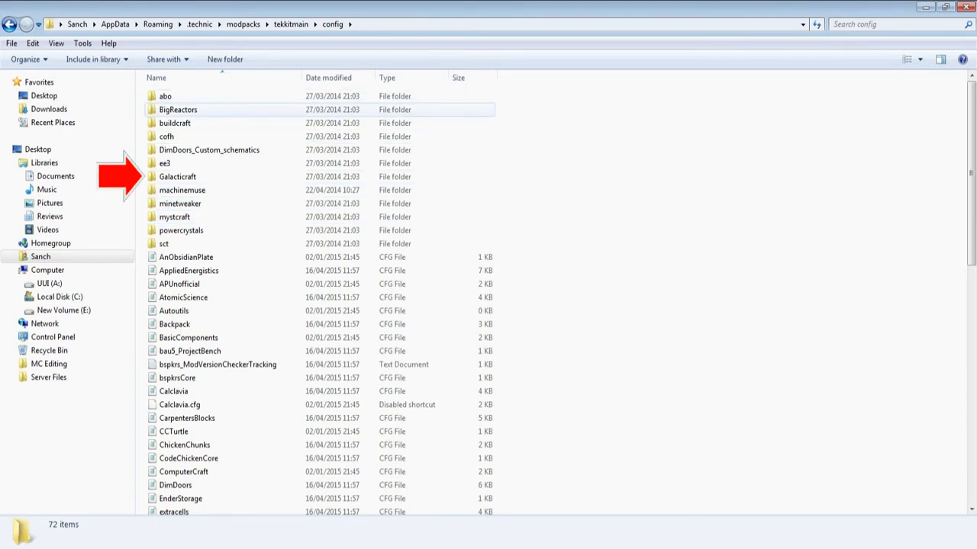
double_click(177, 177)
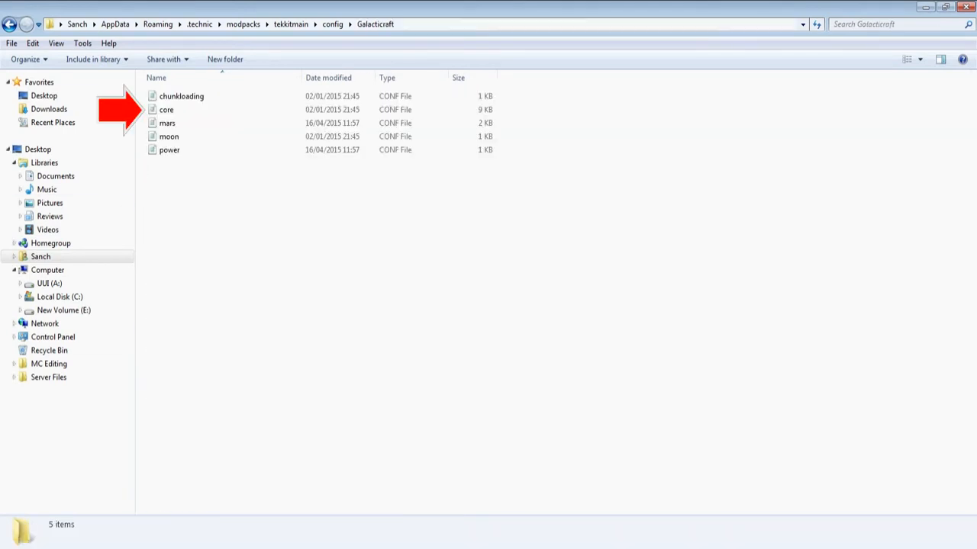
left_click(165, 110)
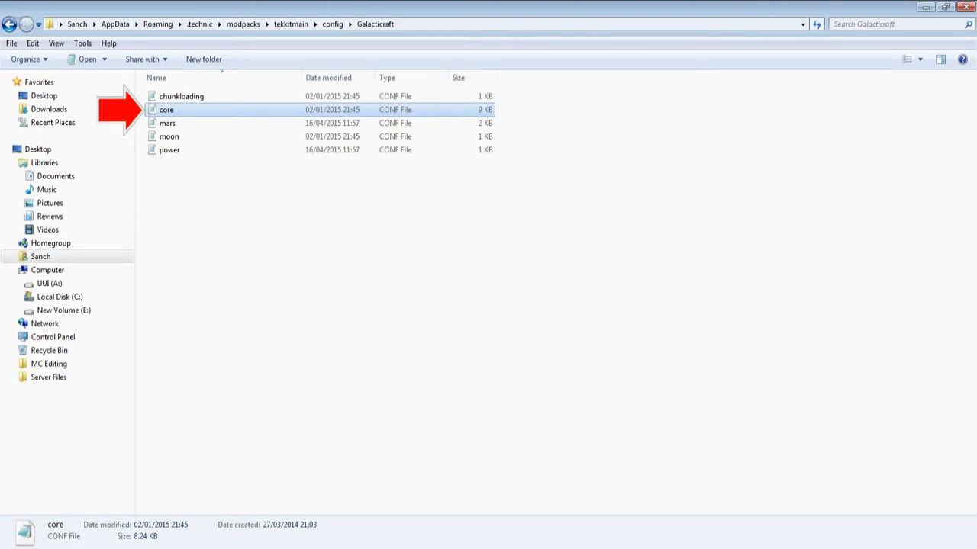
Open core in Notepad and search for 'oil', stepping through matches to Disable Oil Gen on Overworld
double_click(165, 110)
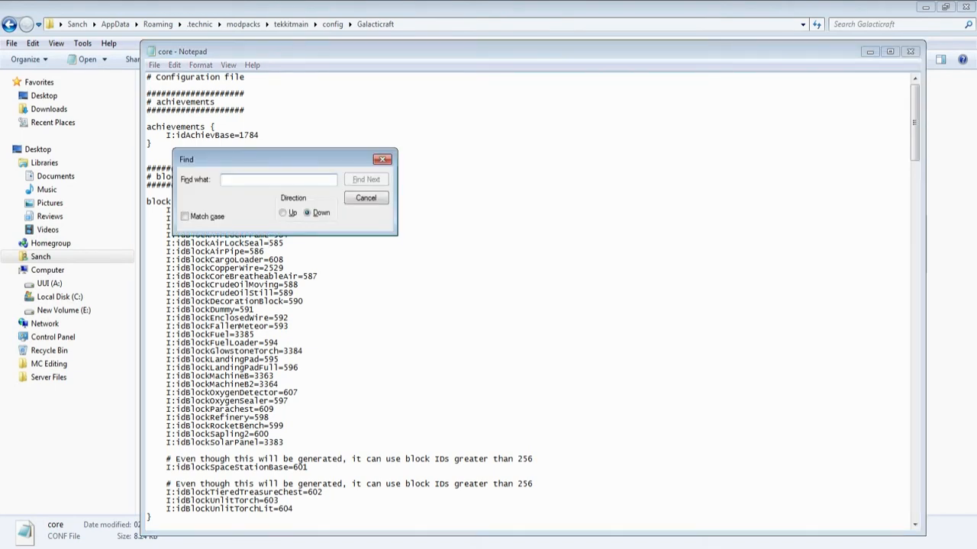
type("oil")
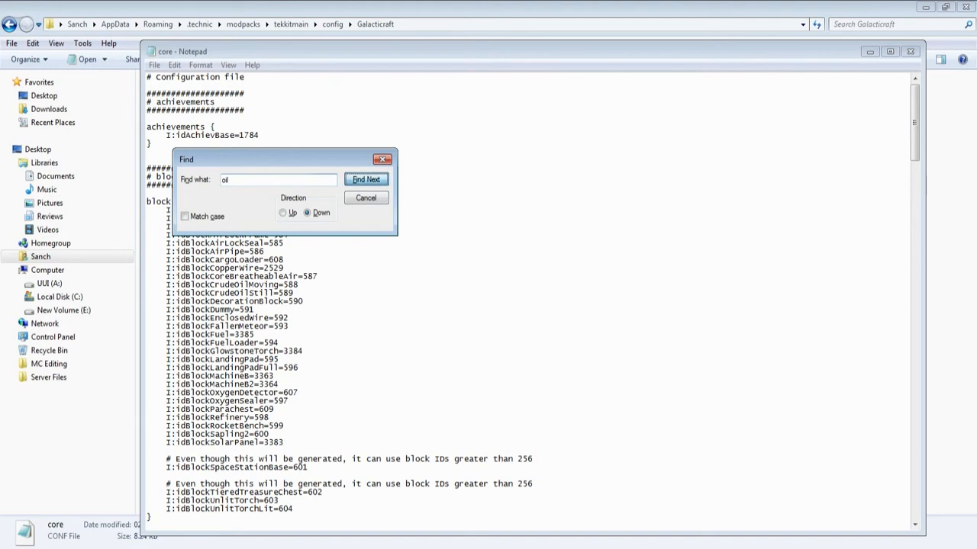
left_click(367, 180)
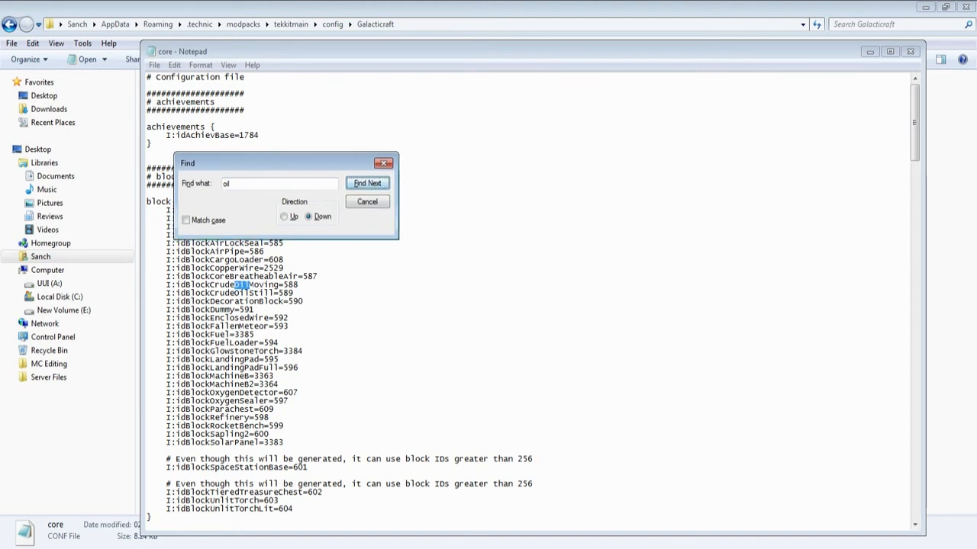
left_click_drag(284, 161, 583, 143)
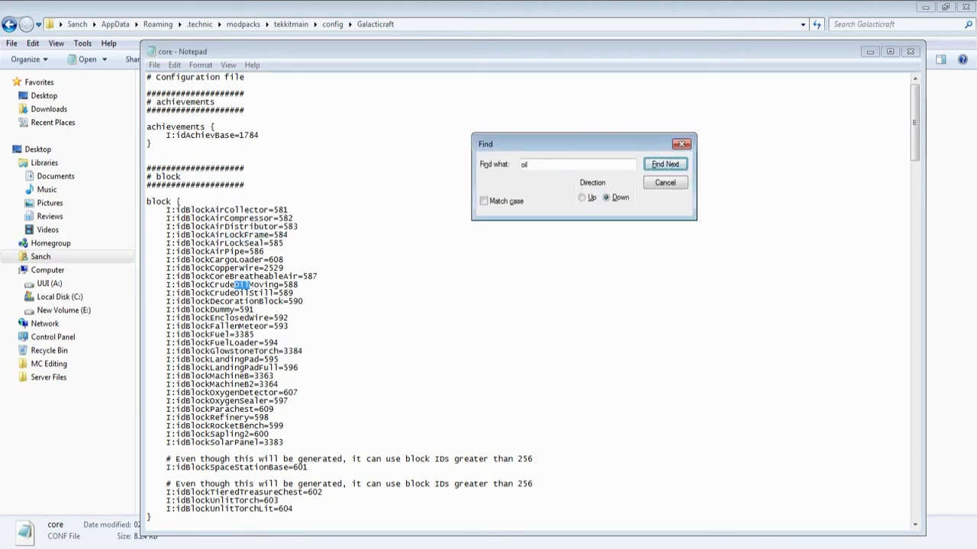
left_click(665, 164)
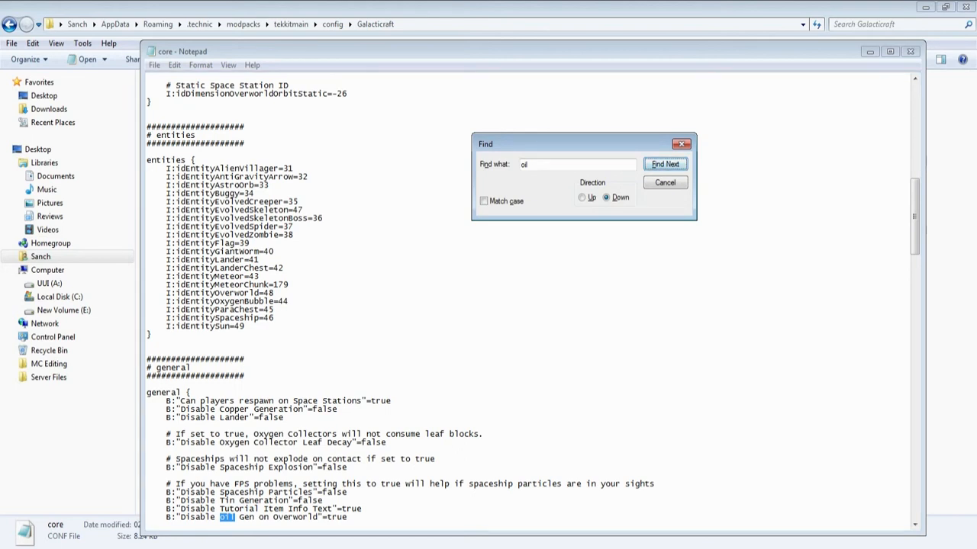
Reach the Oil Generation Factor line, change its value to 0 and close the Find dialog
left_click(666, 165)
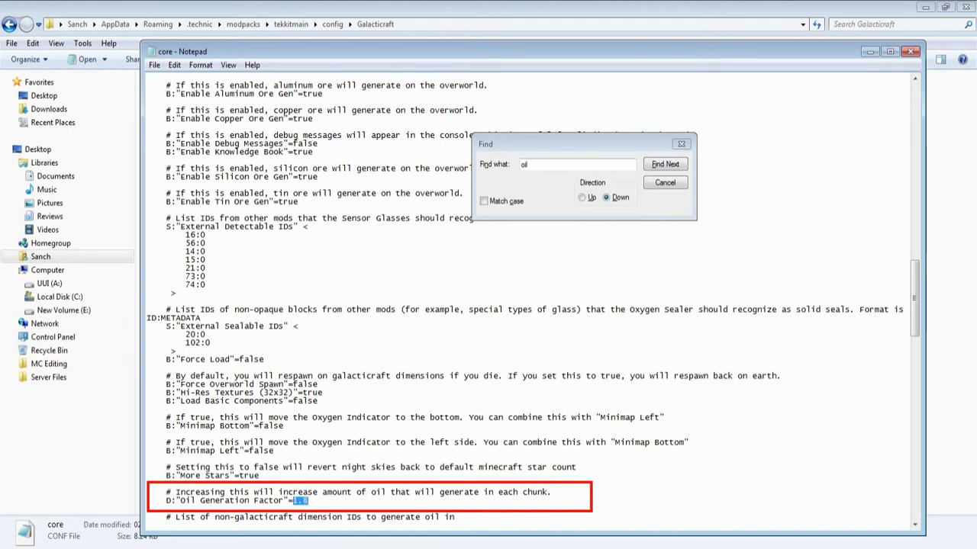
type("0")
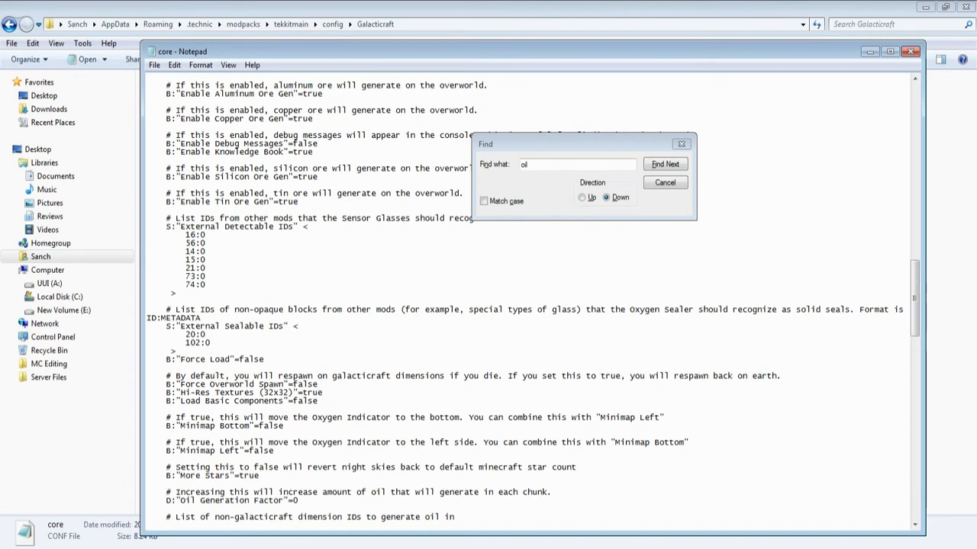
left_click(665, 181)
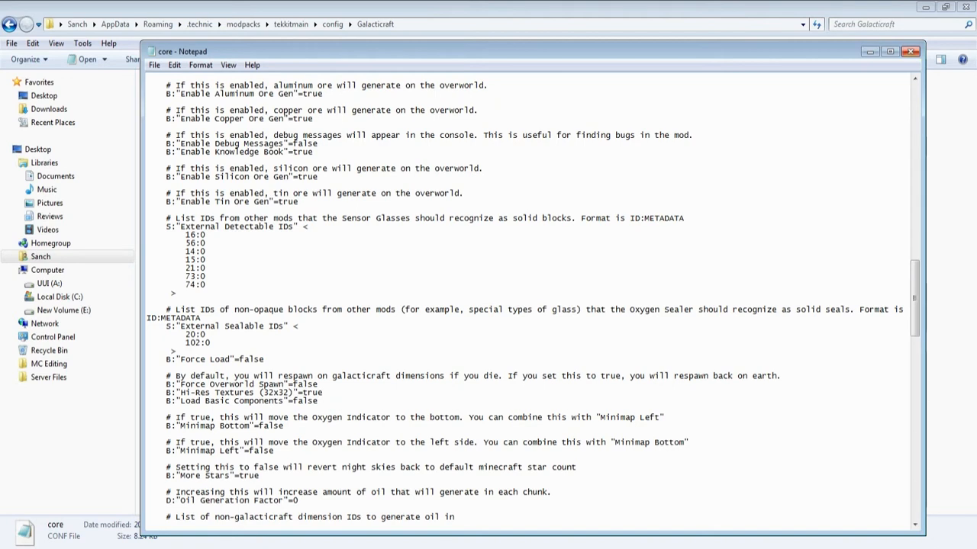
Open the server's config/Galacticraft folder in Fragnet and show the Action menu for core.conf
left_click(911, 55)
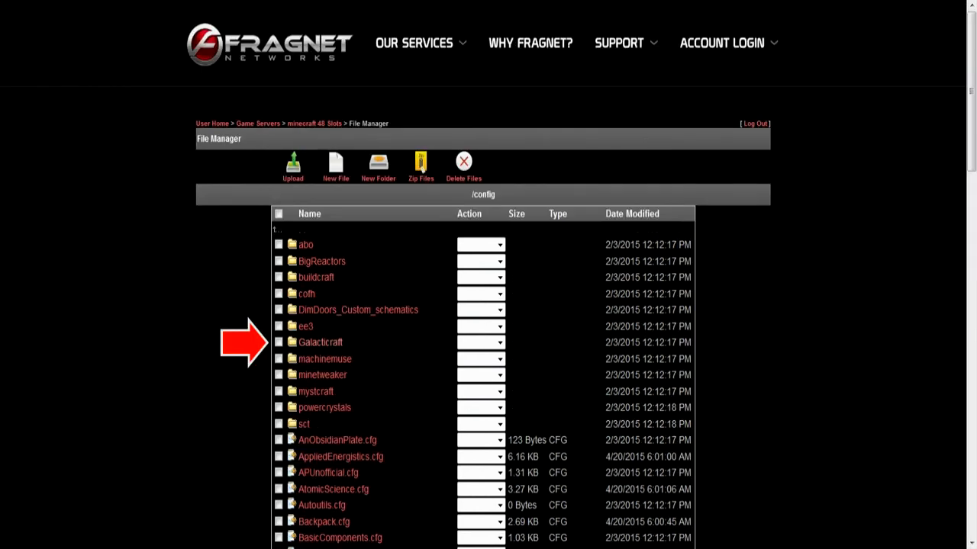
left_click(318, 342)
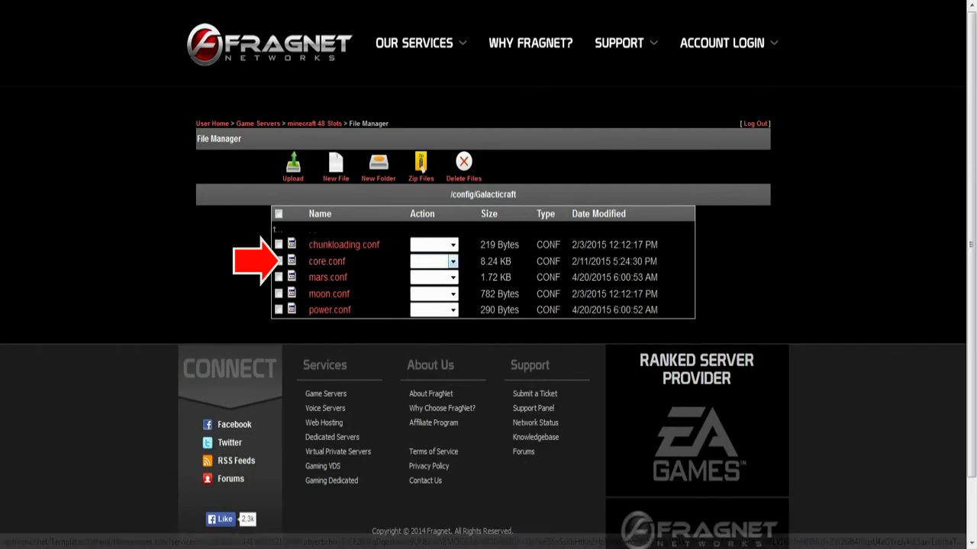
left_click(451, 261)
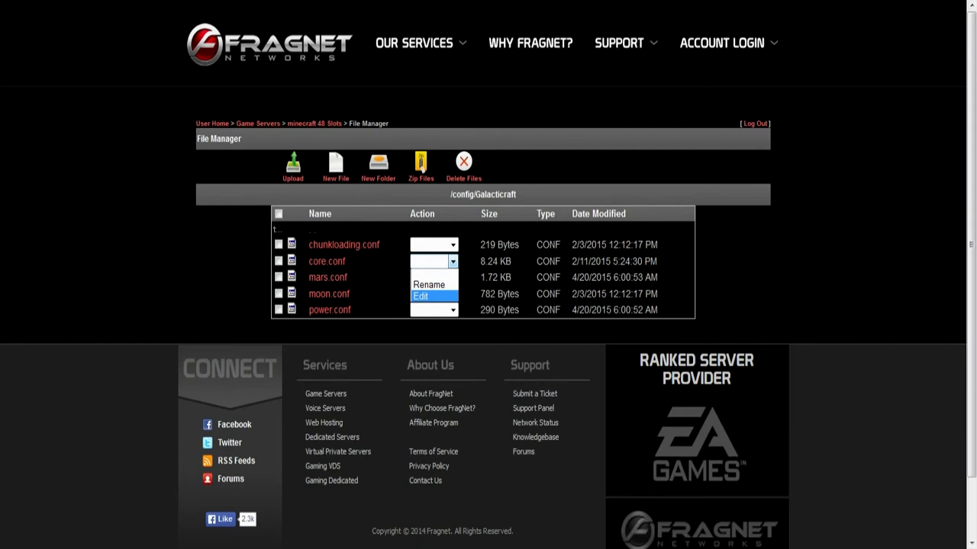
Edit core.conf on the server and search 'oil' until the Oil Generation Factor line is found
left_click(415, 296)
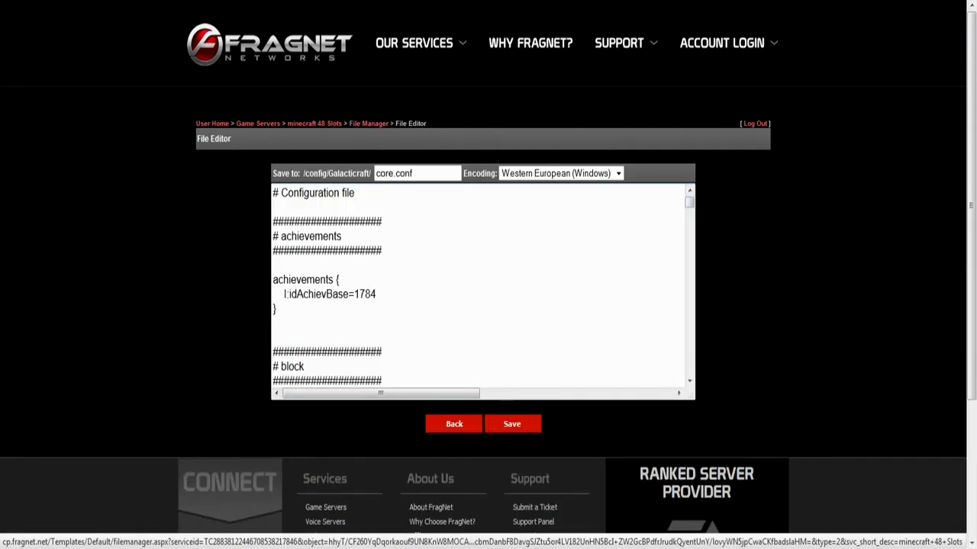
key("ctrl+f")
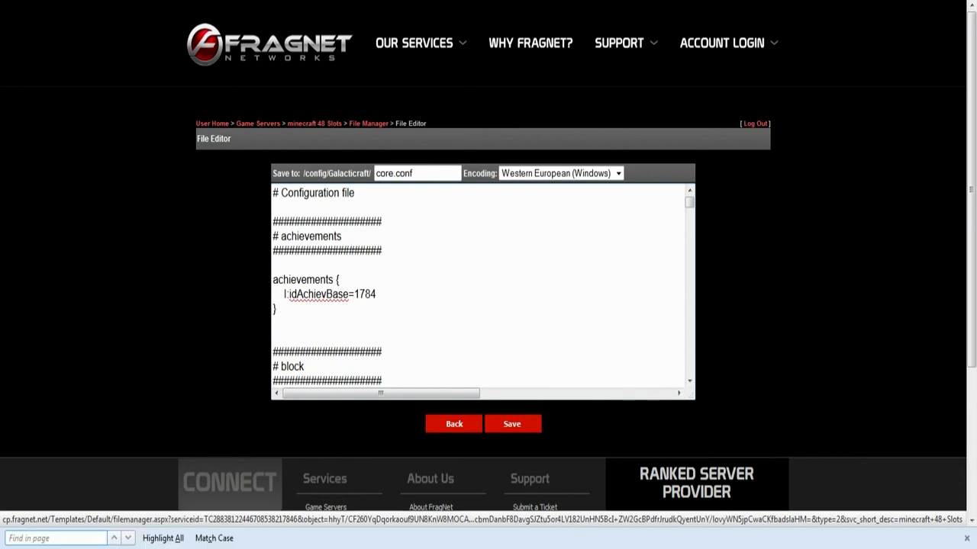
type("oil")
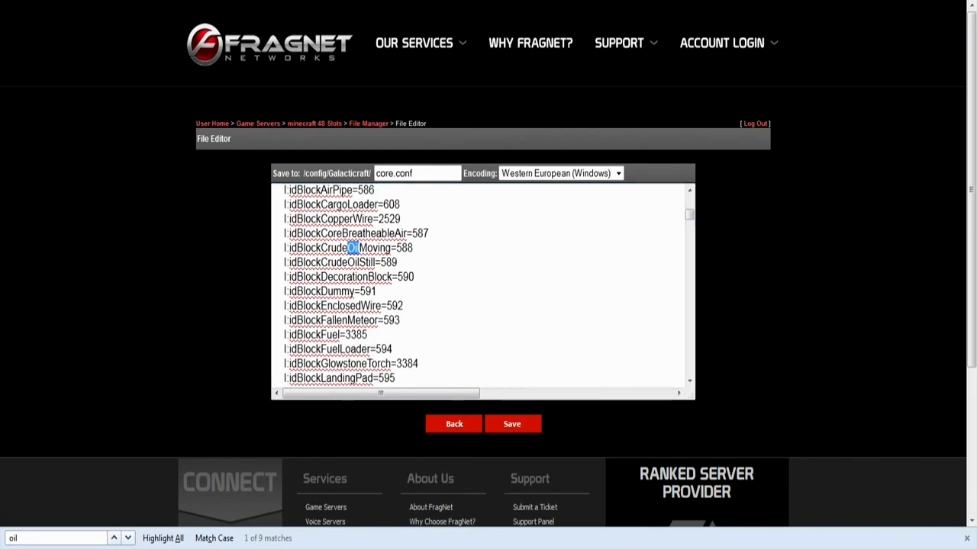
left_click(113, 537)
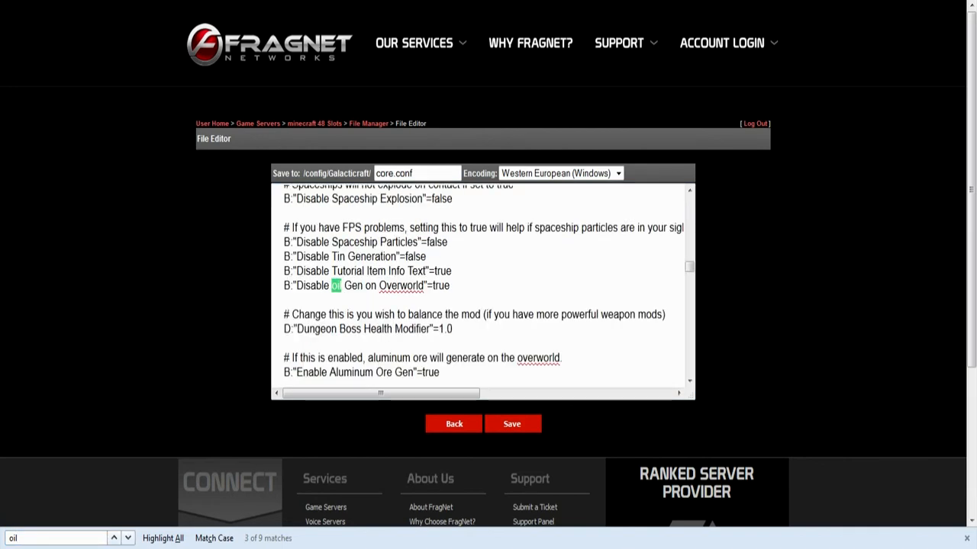
left_click(115, 537)
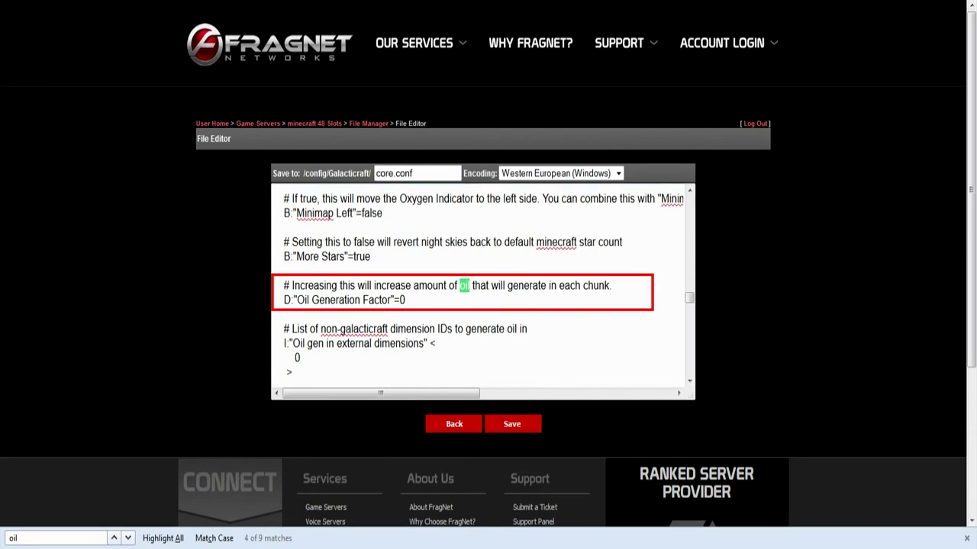